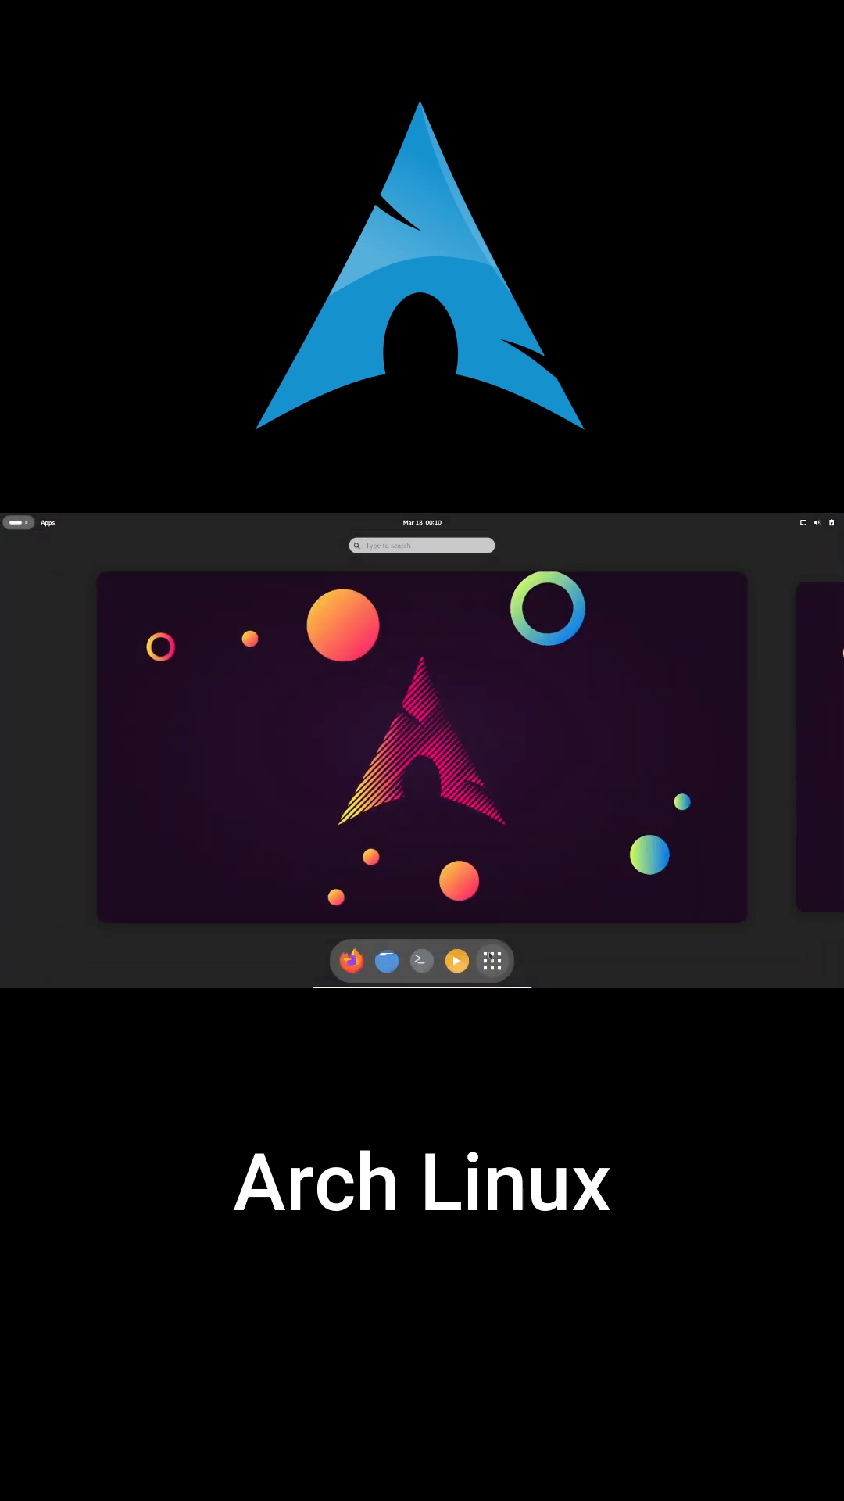
Return from the Activities overview to the plain desktop wallpaper.
click(492, 960)
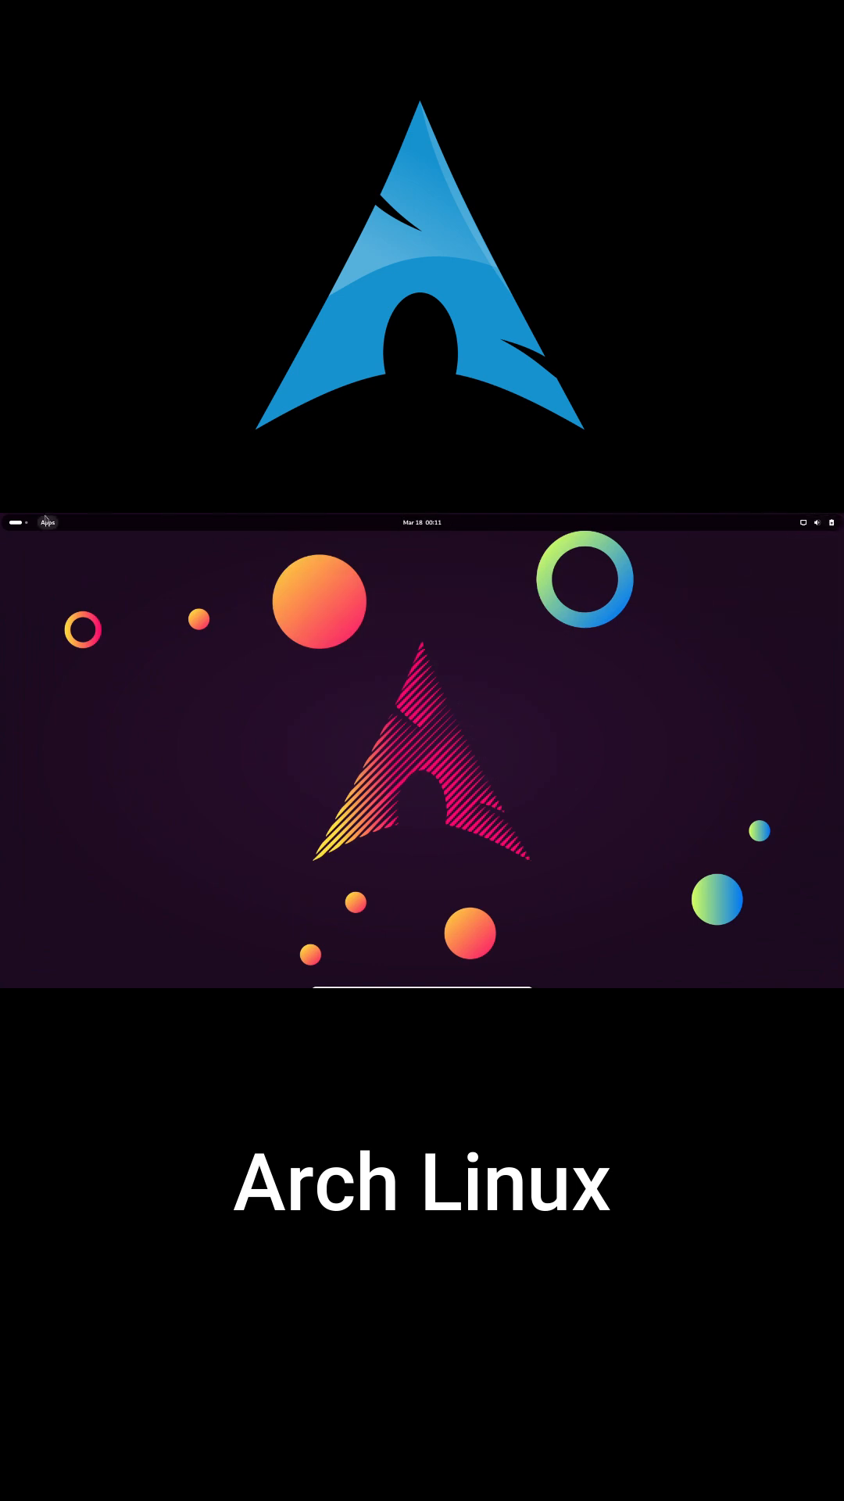
Show the About page's System Details with hardware and software information in Settings.
click(47, 521)
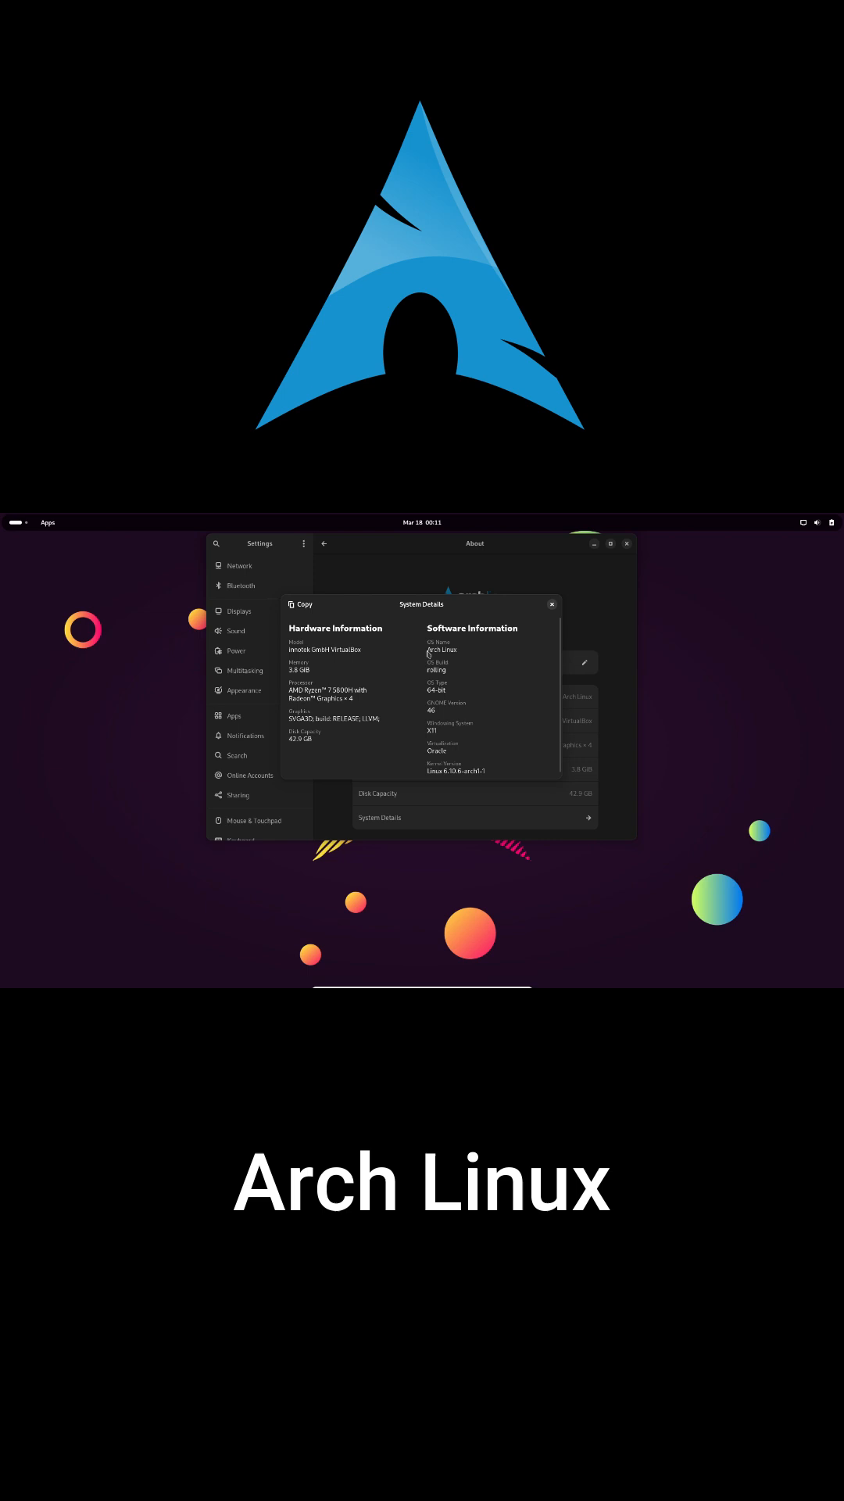
Run neofetch in a new terminal to display the Arch logo and system specs.
double_click(441, 649)
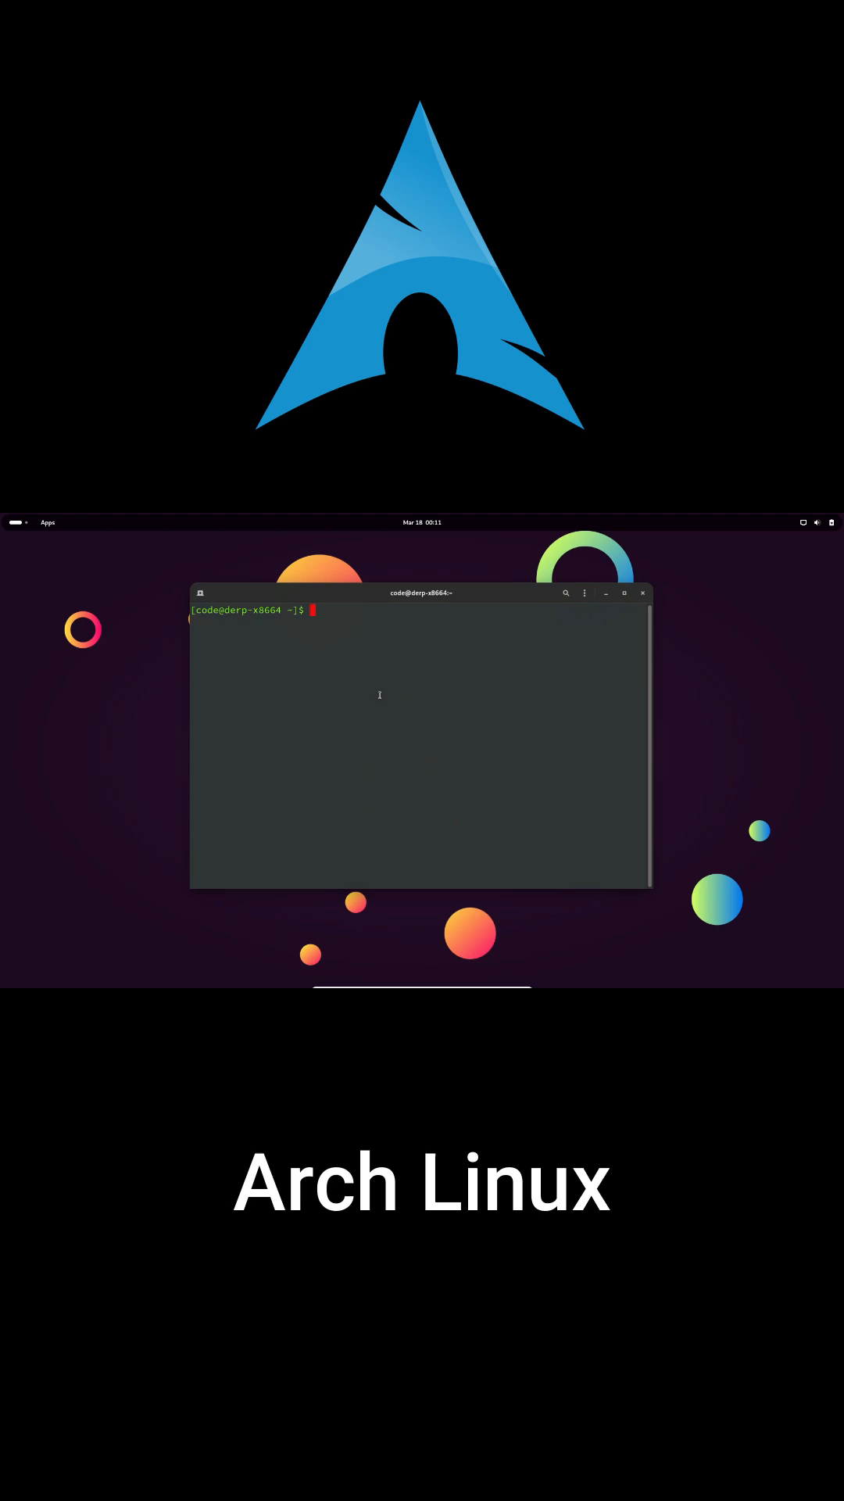
text(neofetc)
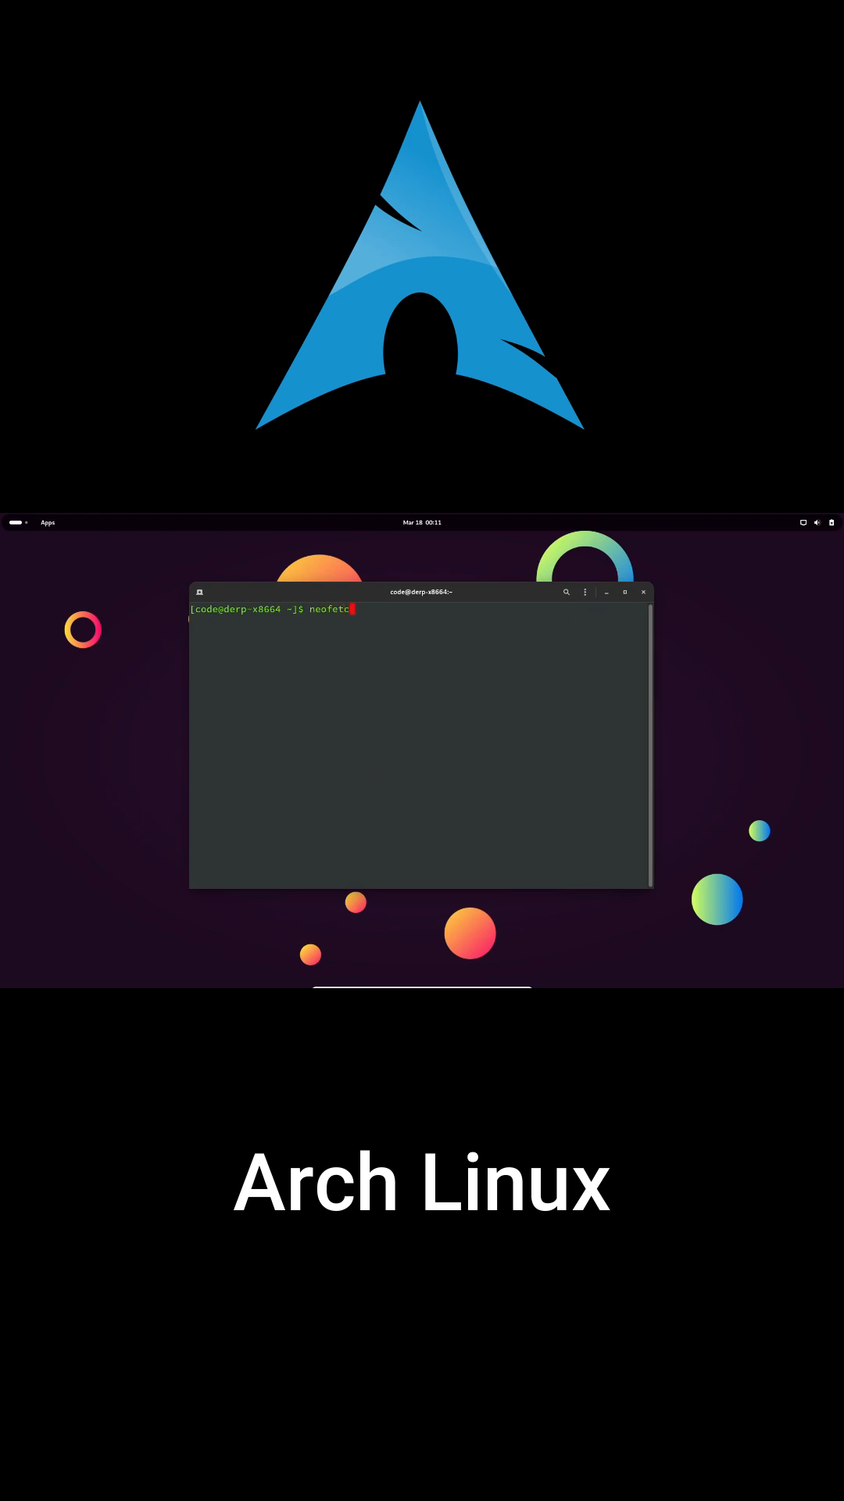
key(Return)
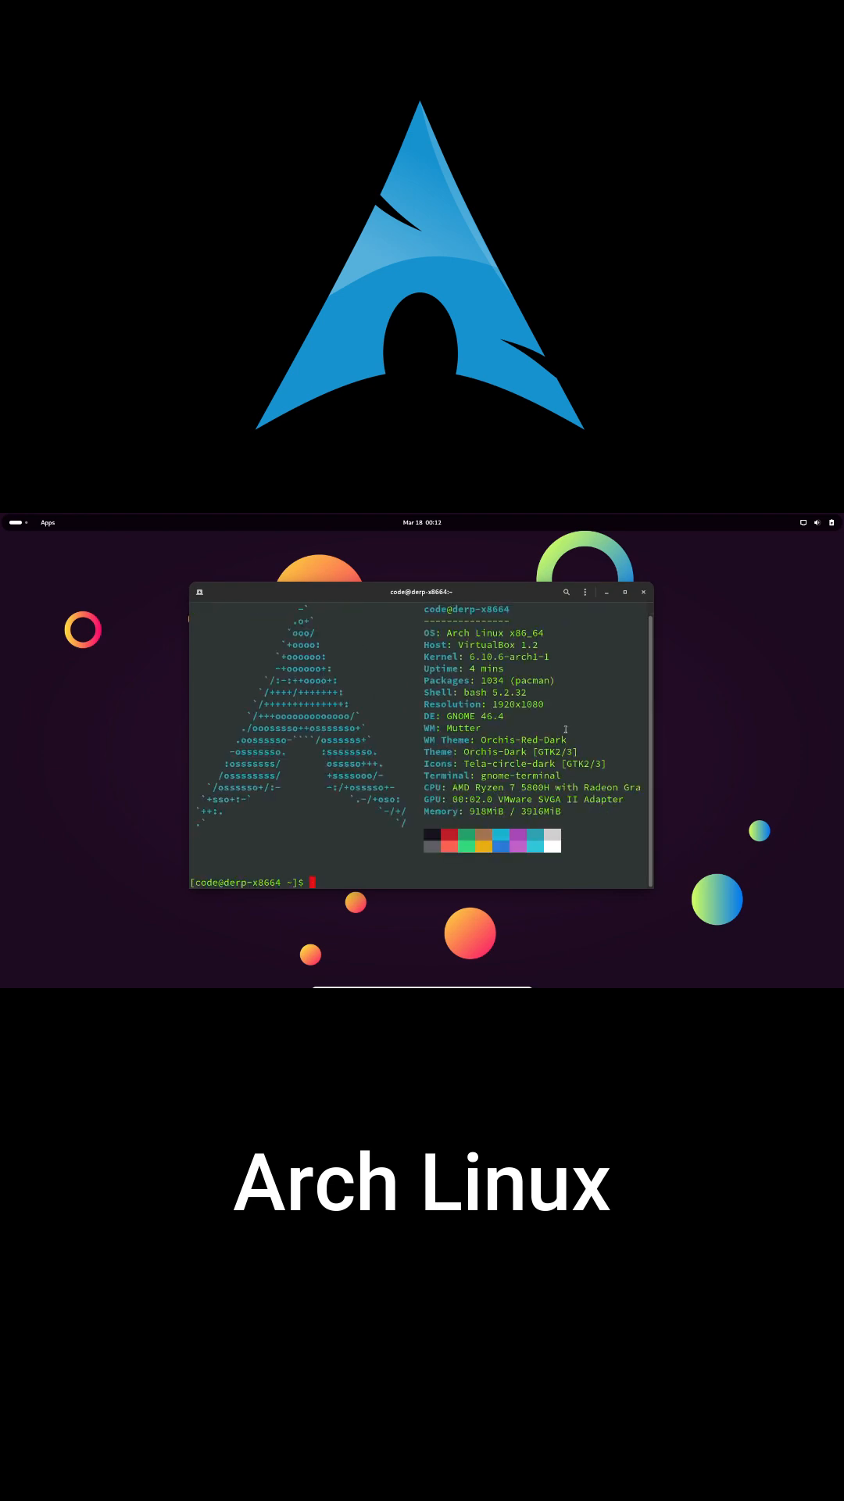
text(neofetch)
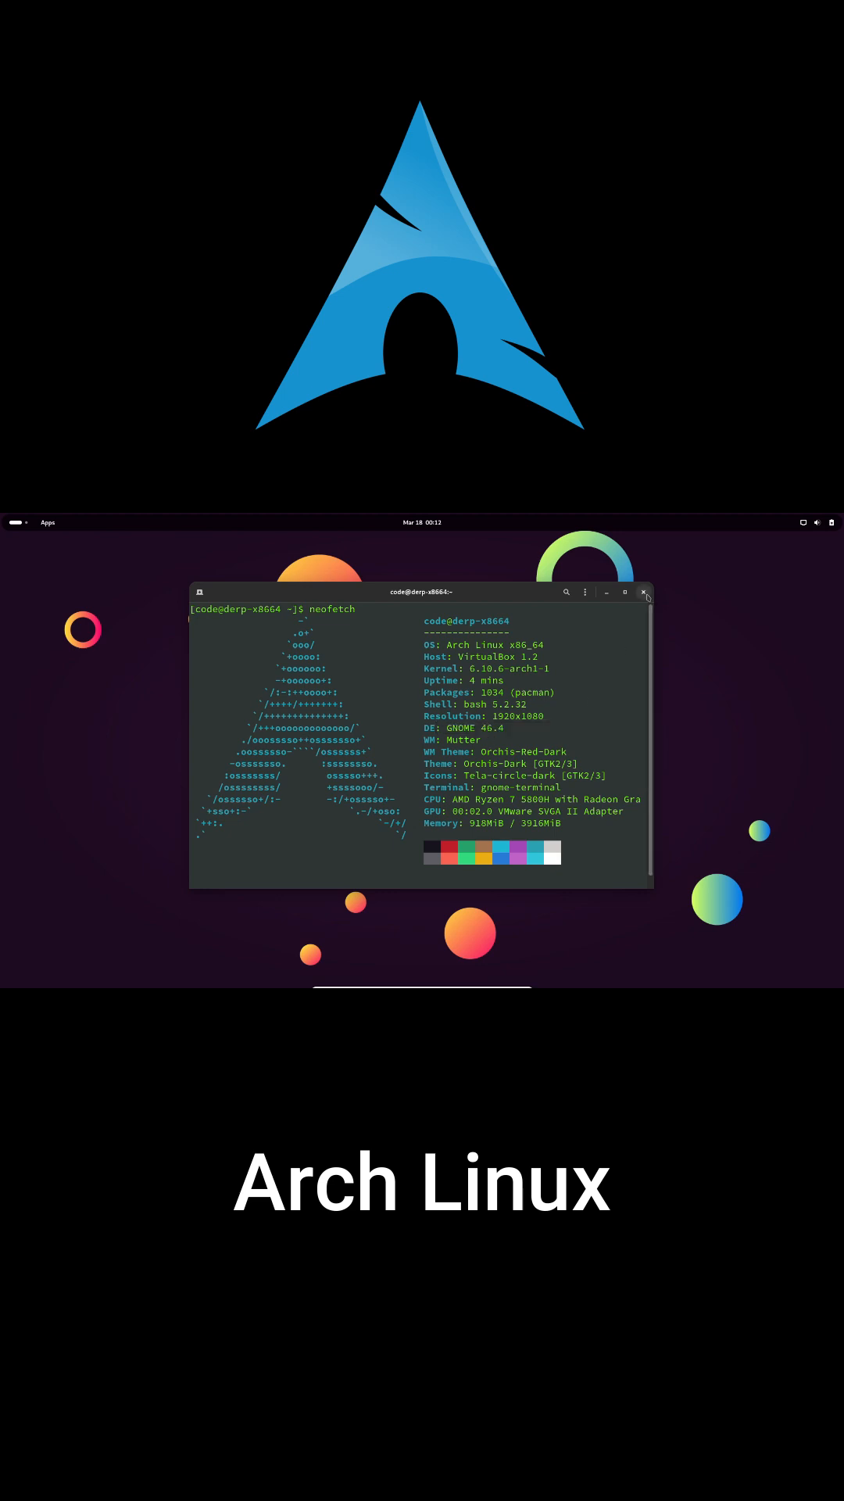
Close the terminal, browse the Other and Accessories app categories, and launch Files.
click(47, 521)
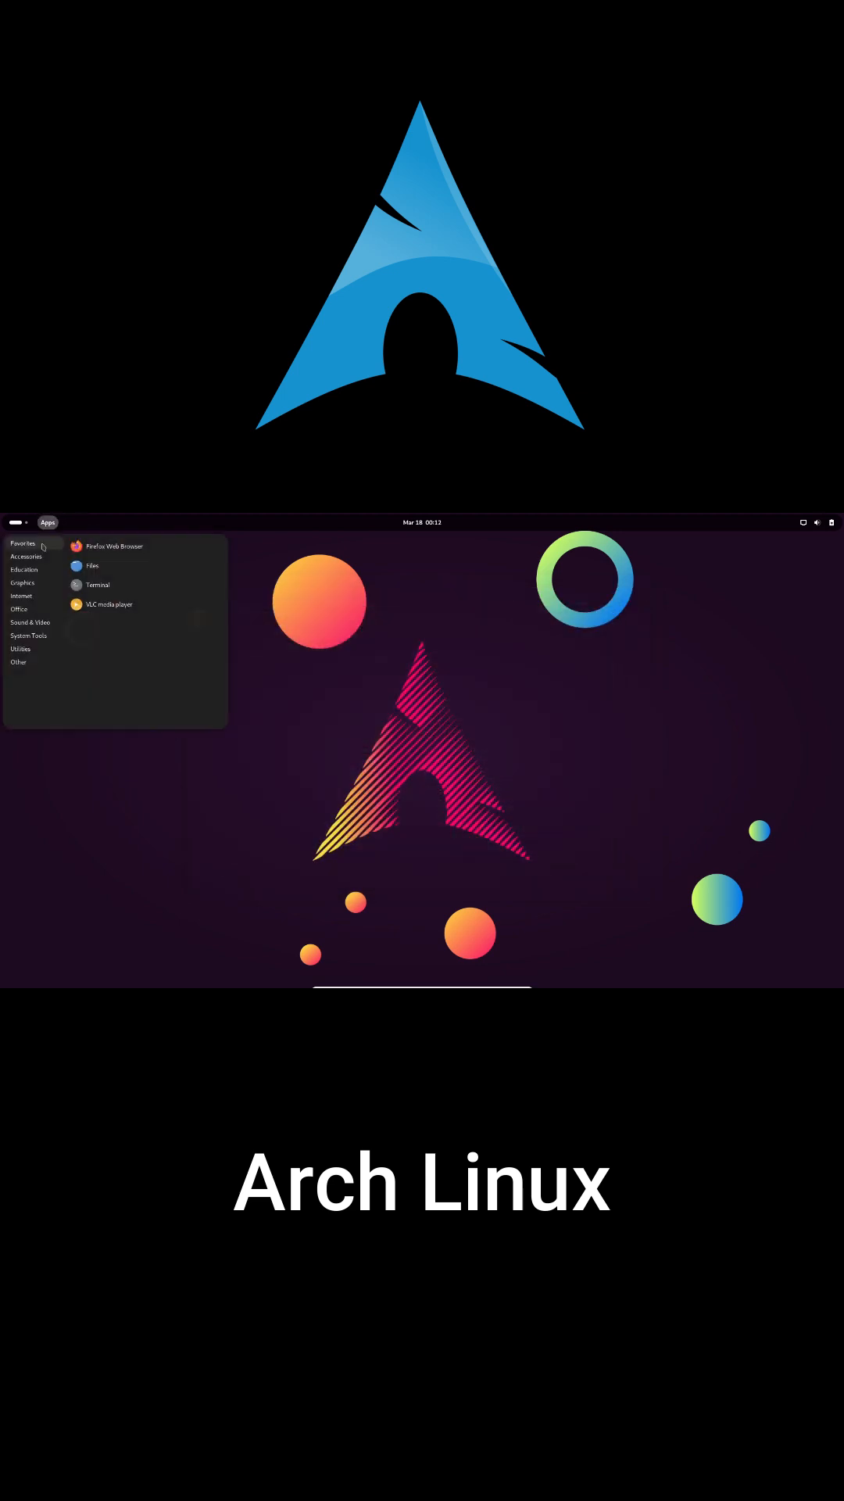
click(19, 609)
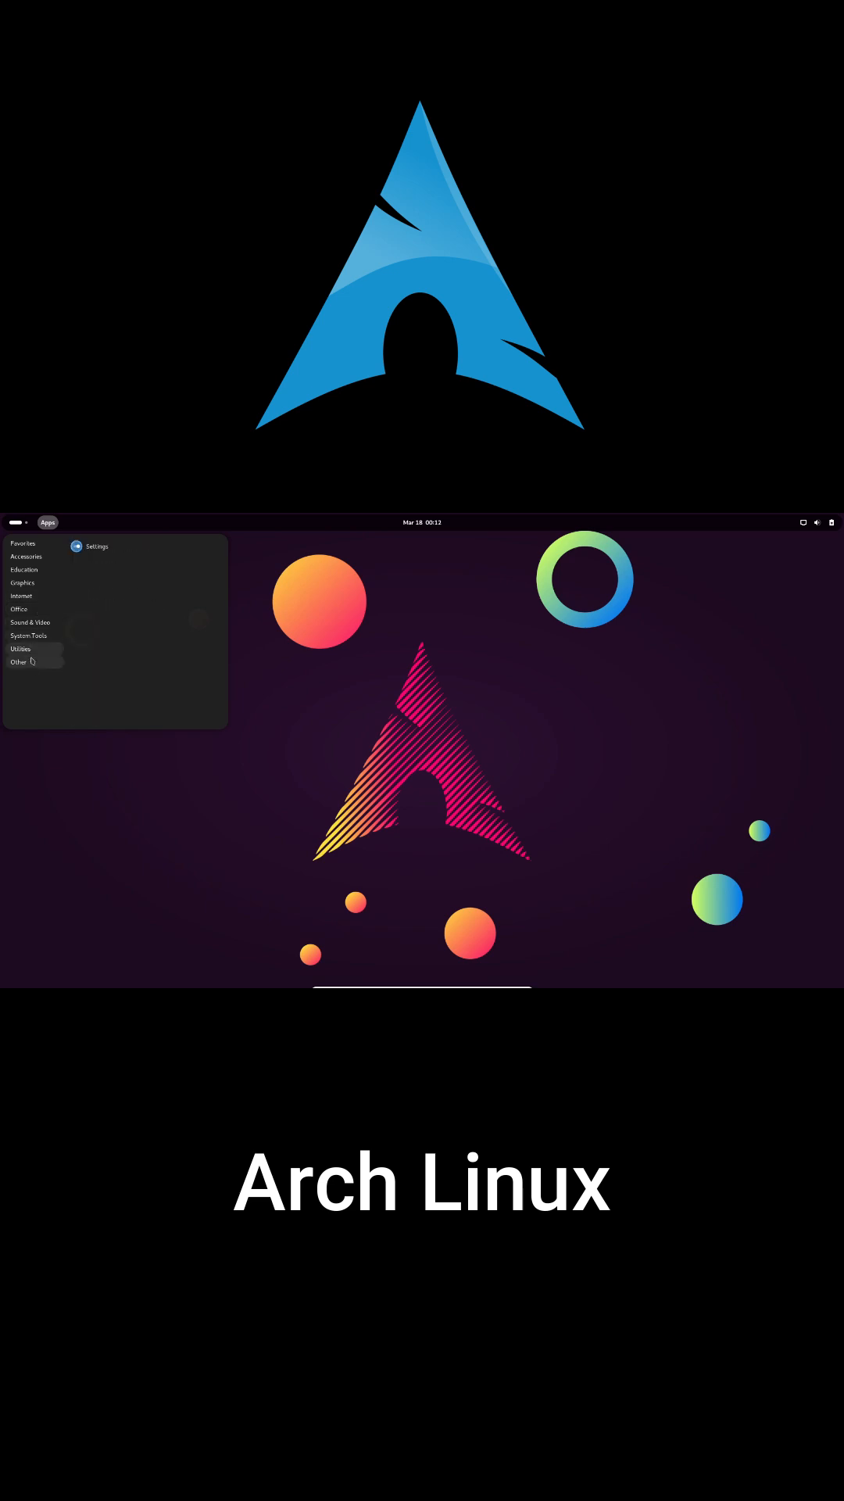
click(26, 558)
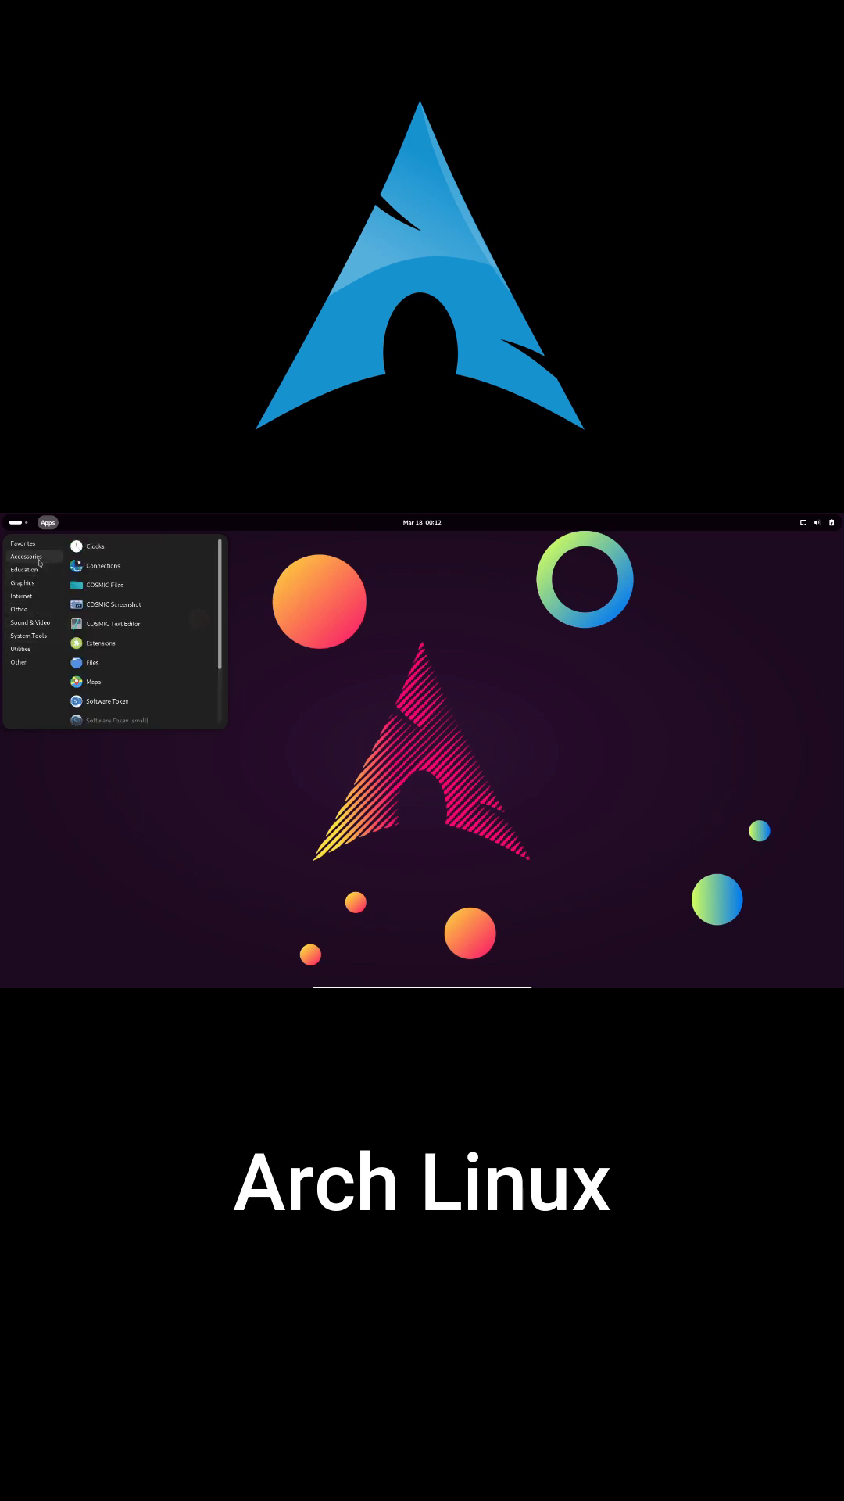
scroll(down, 3)
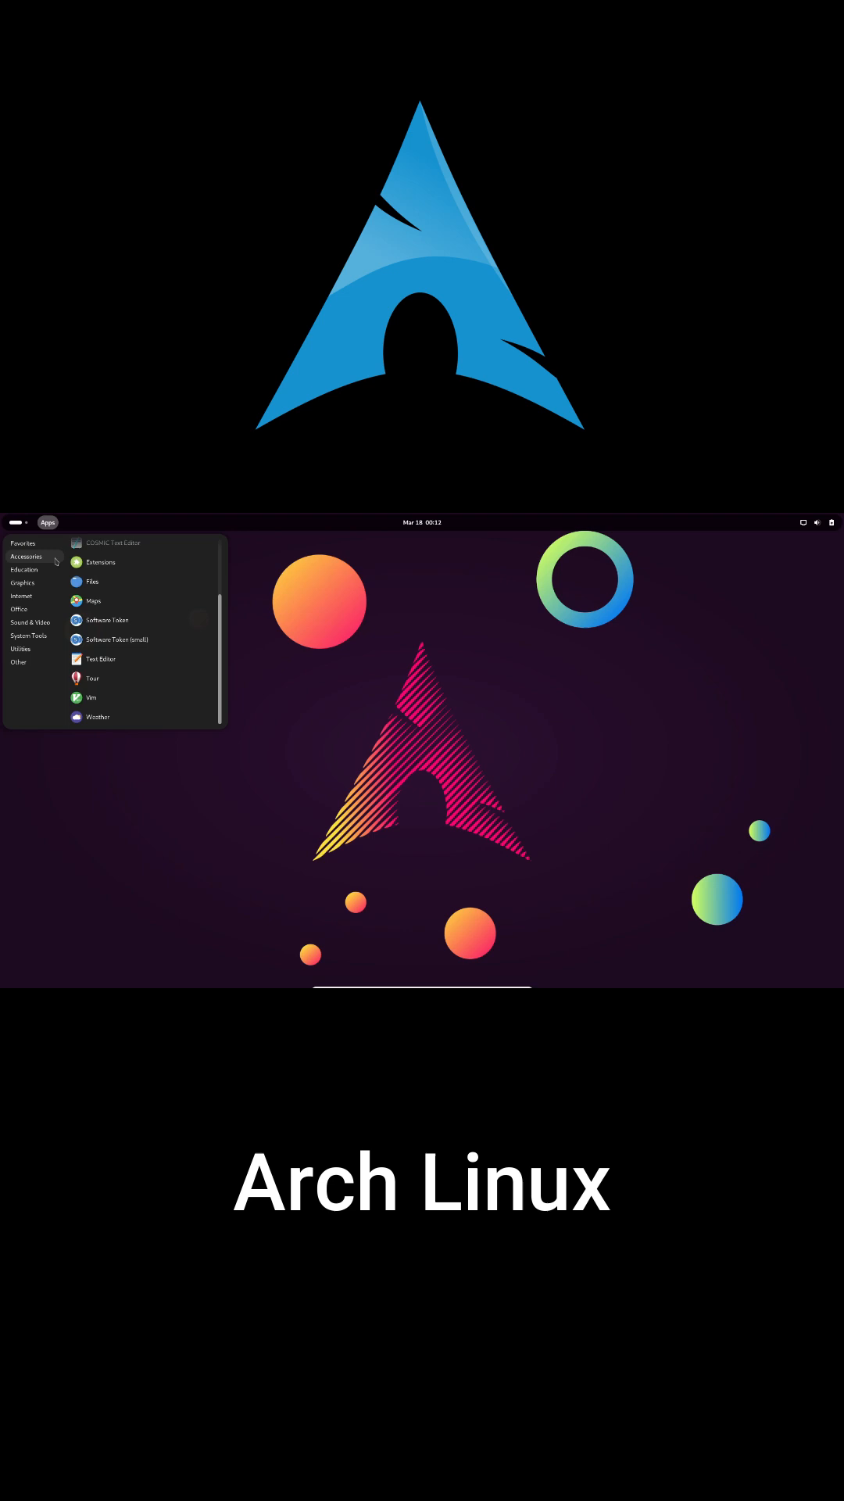
click(47, 523)
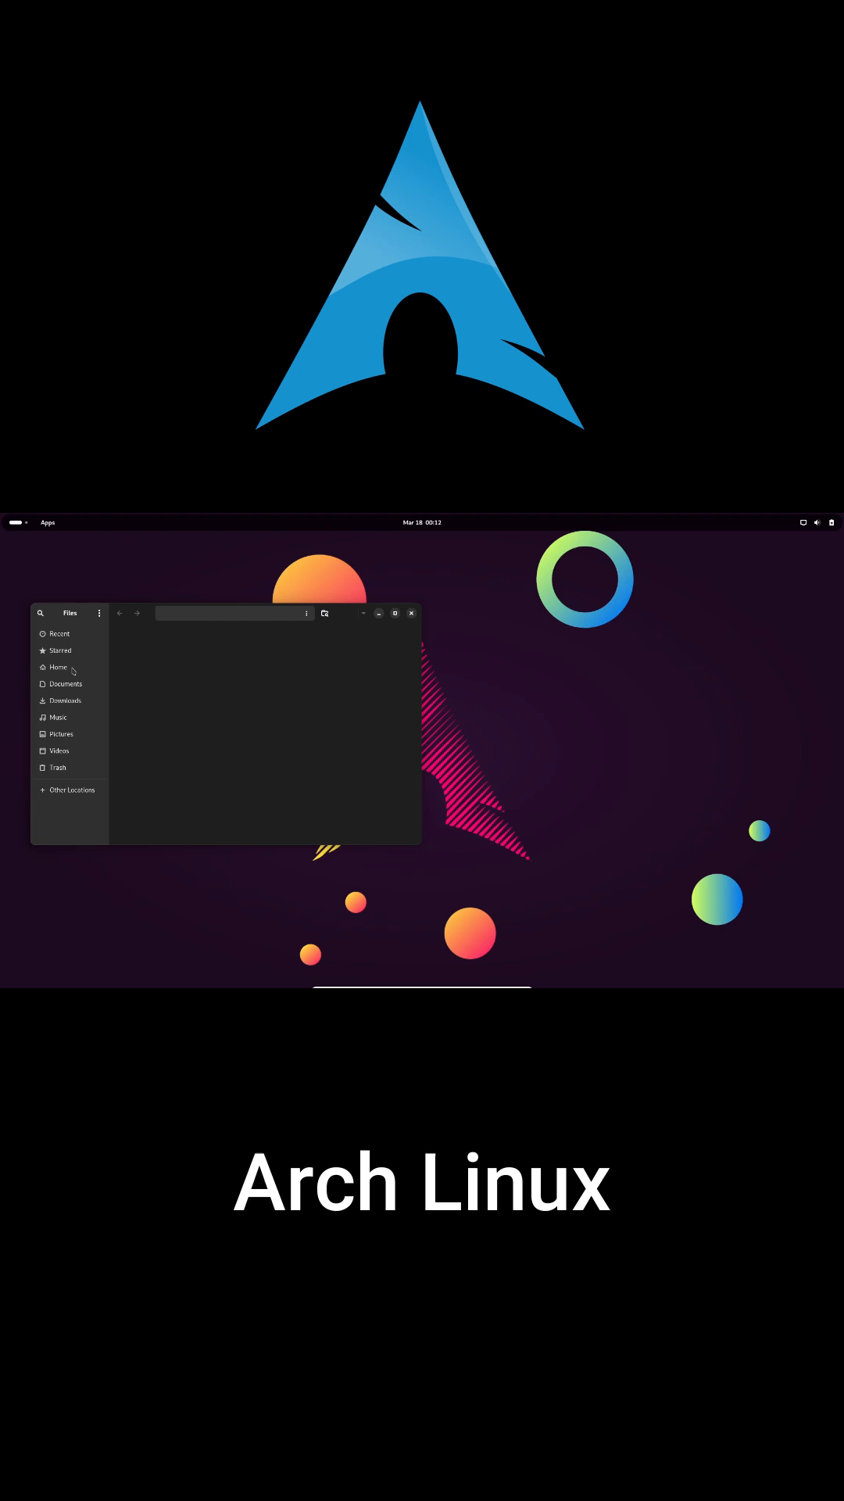
View the Home folder and Other Locations in Files, then close the window.
click(57, 666)
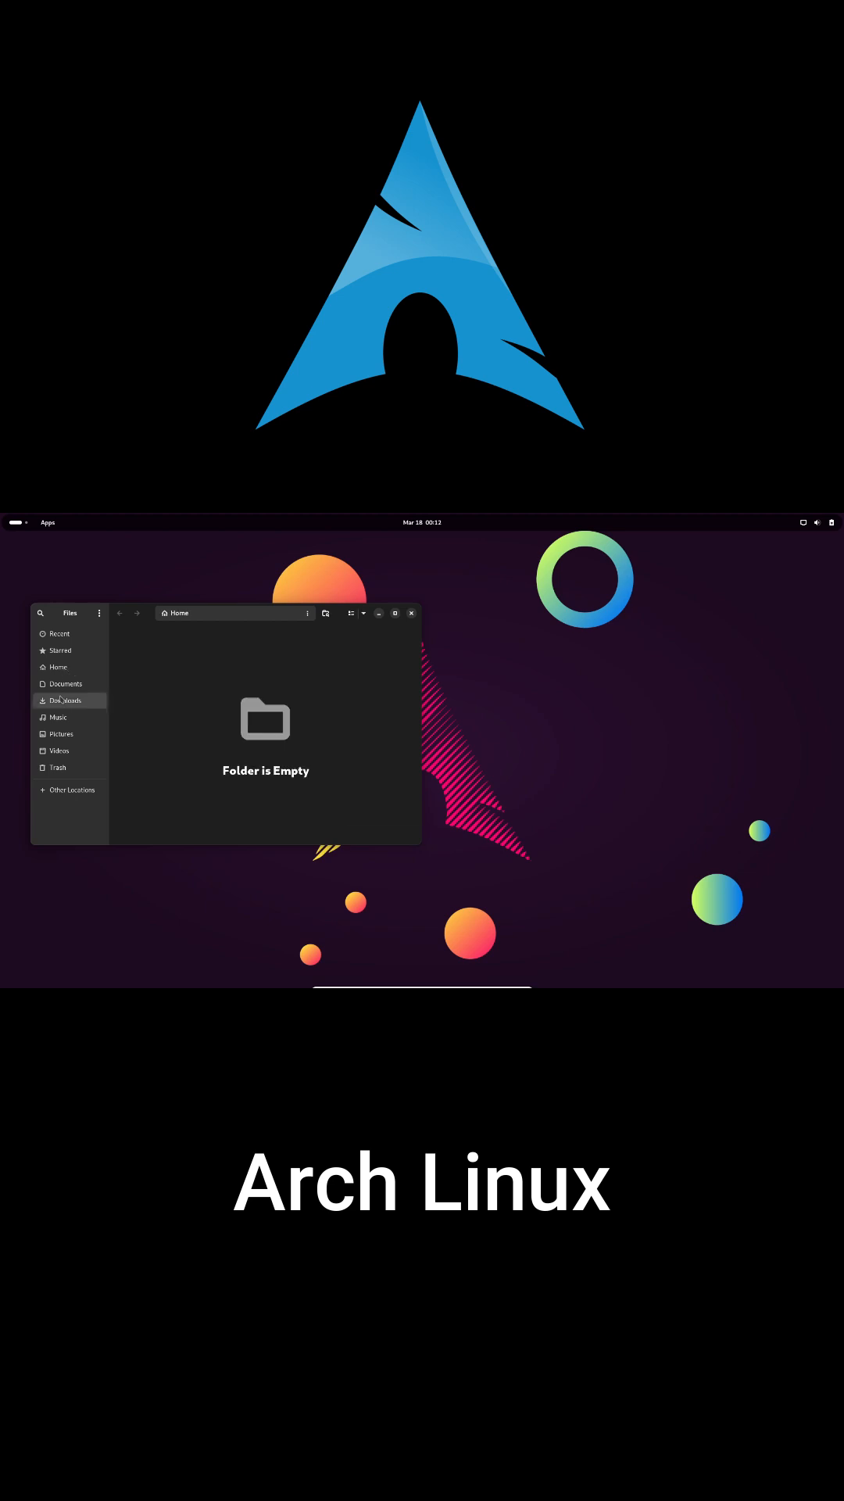
click(70, 789)
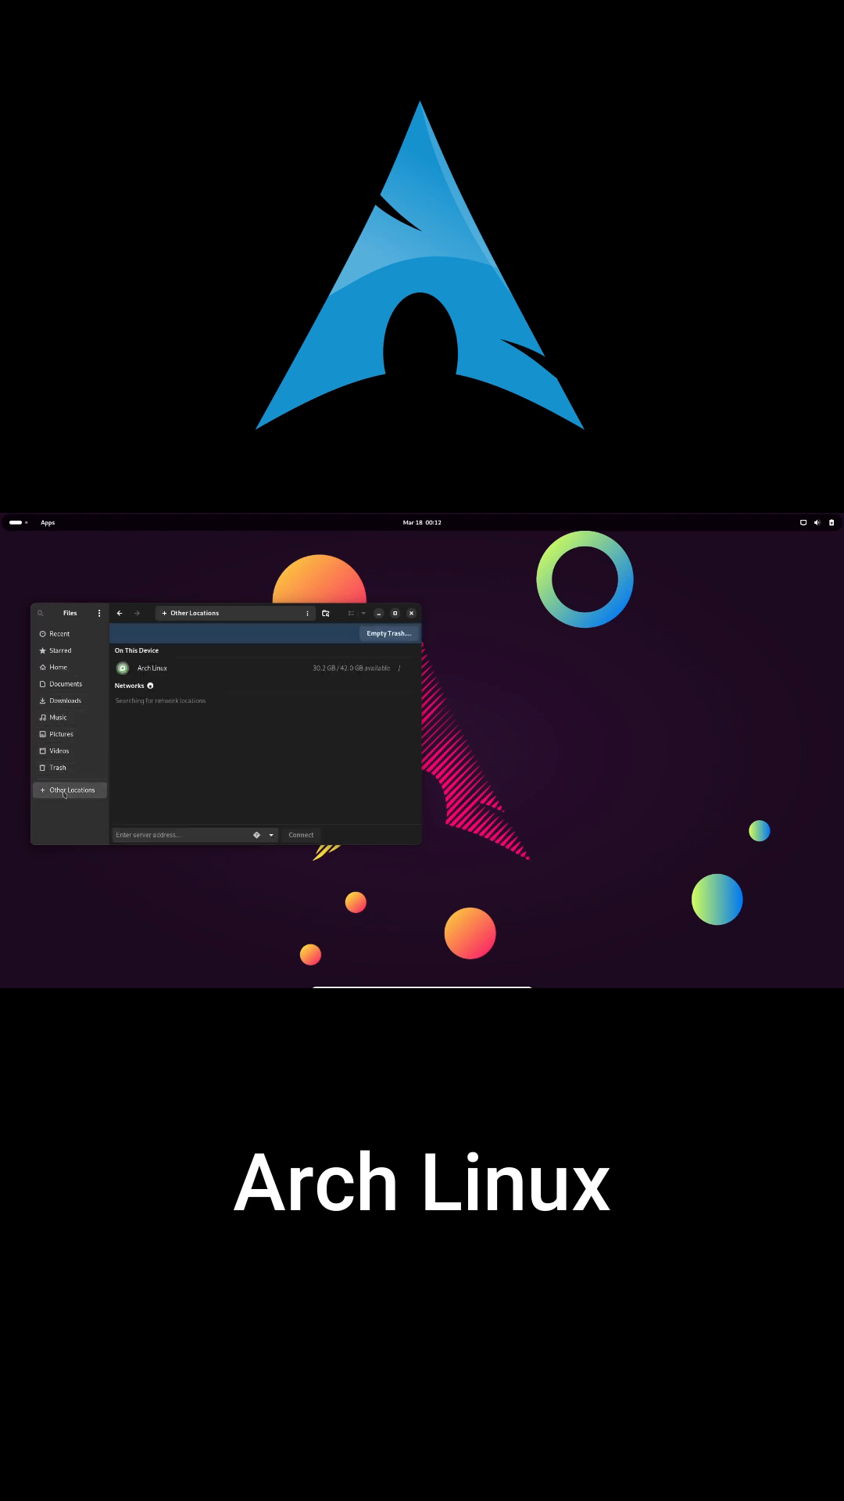
click(47, 521)
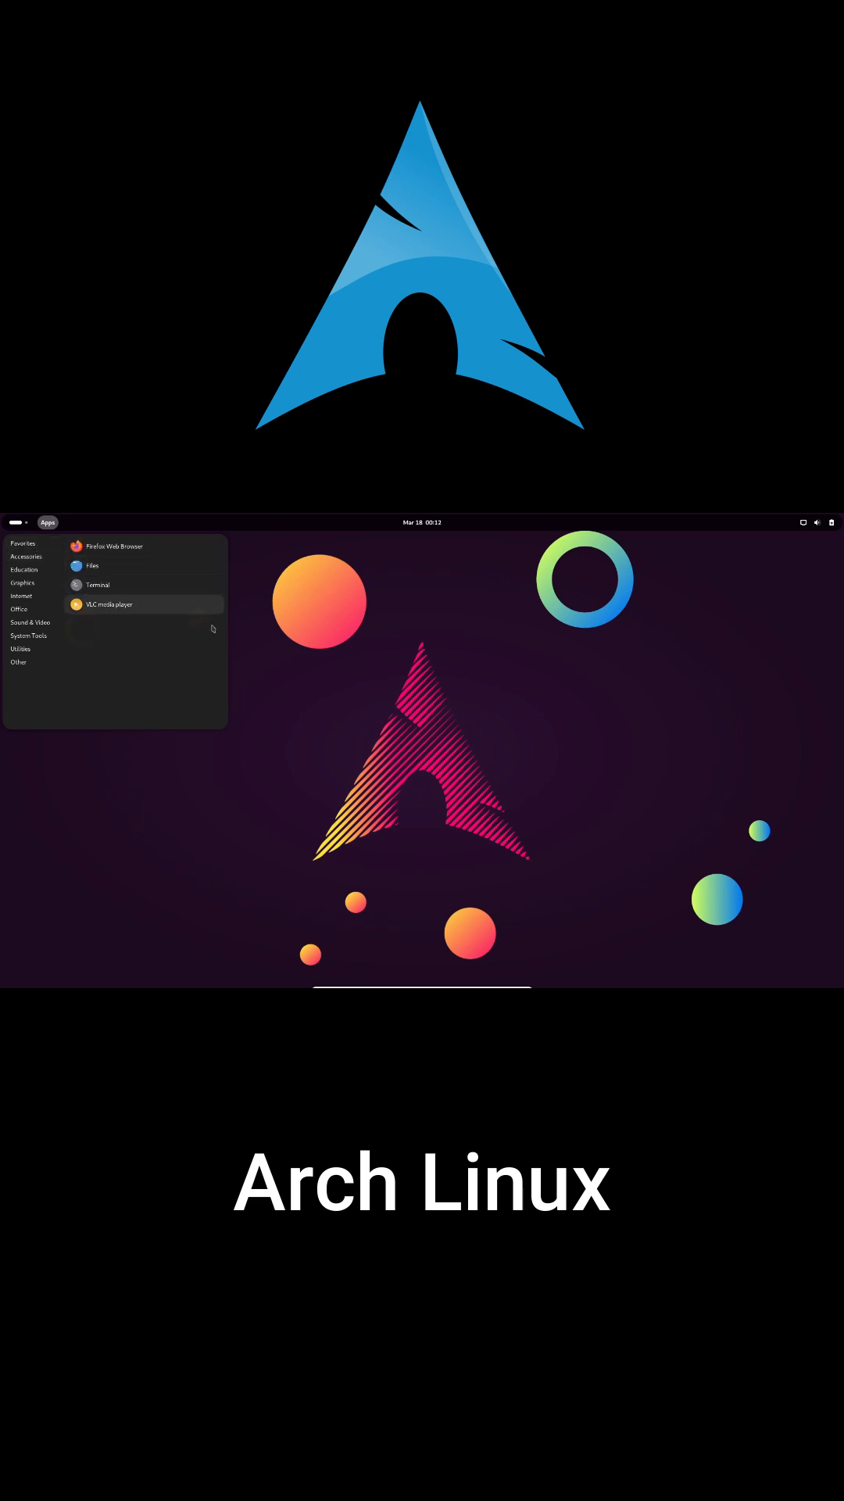
Launch Firefox and type 'arch' into the address bar to see search suggestions.
click(247, 669)
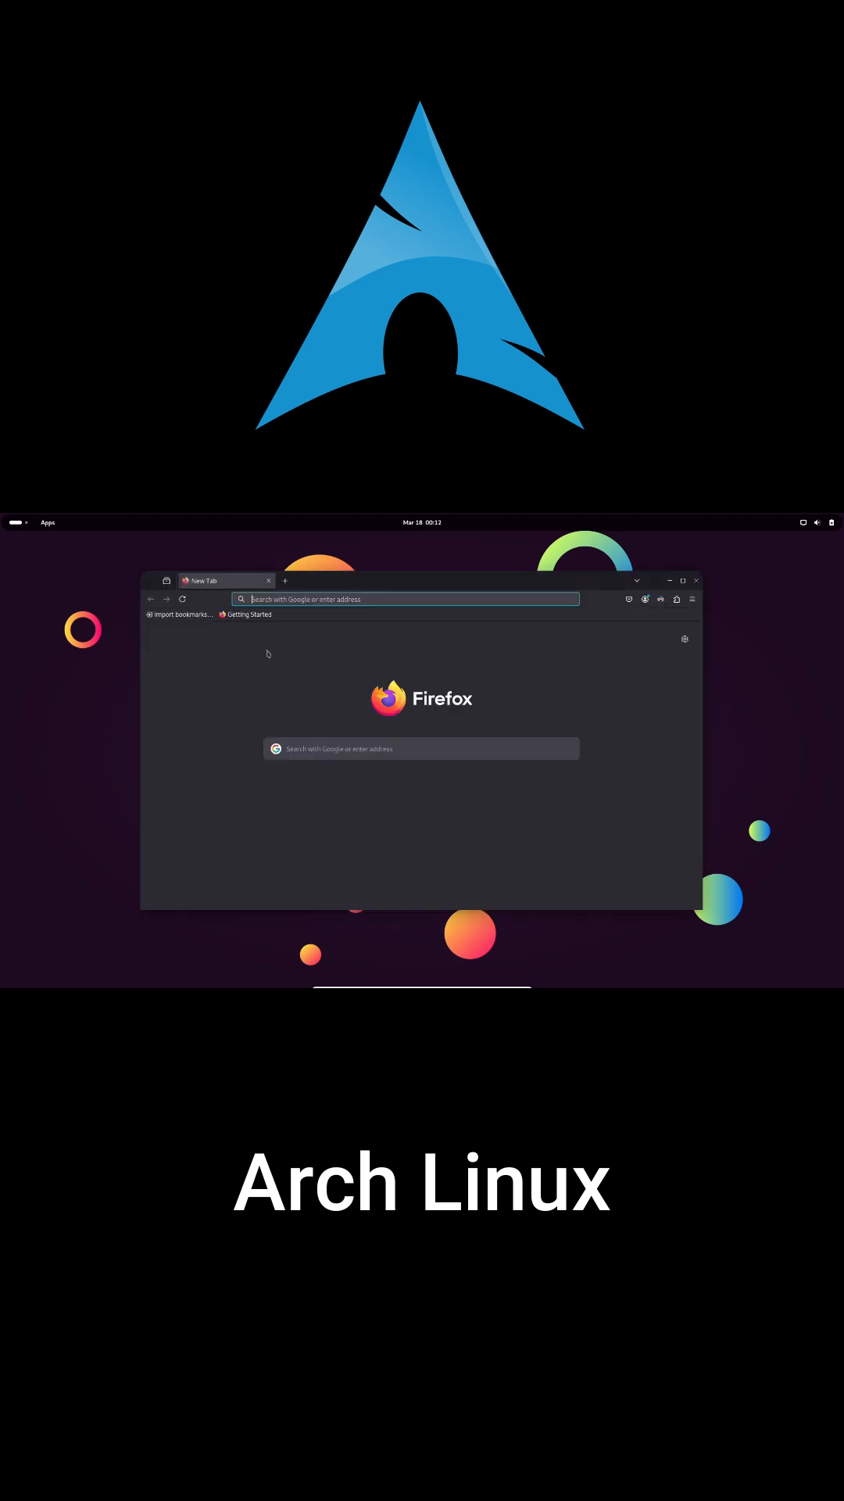
text(arch)
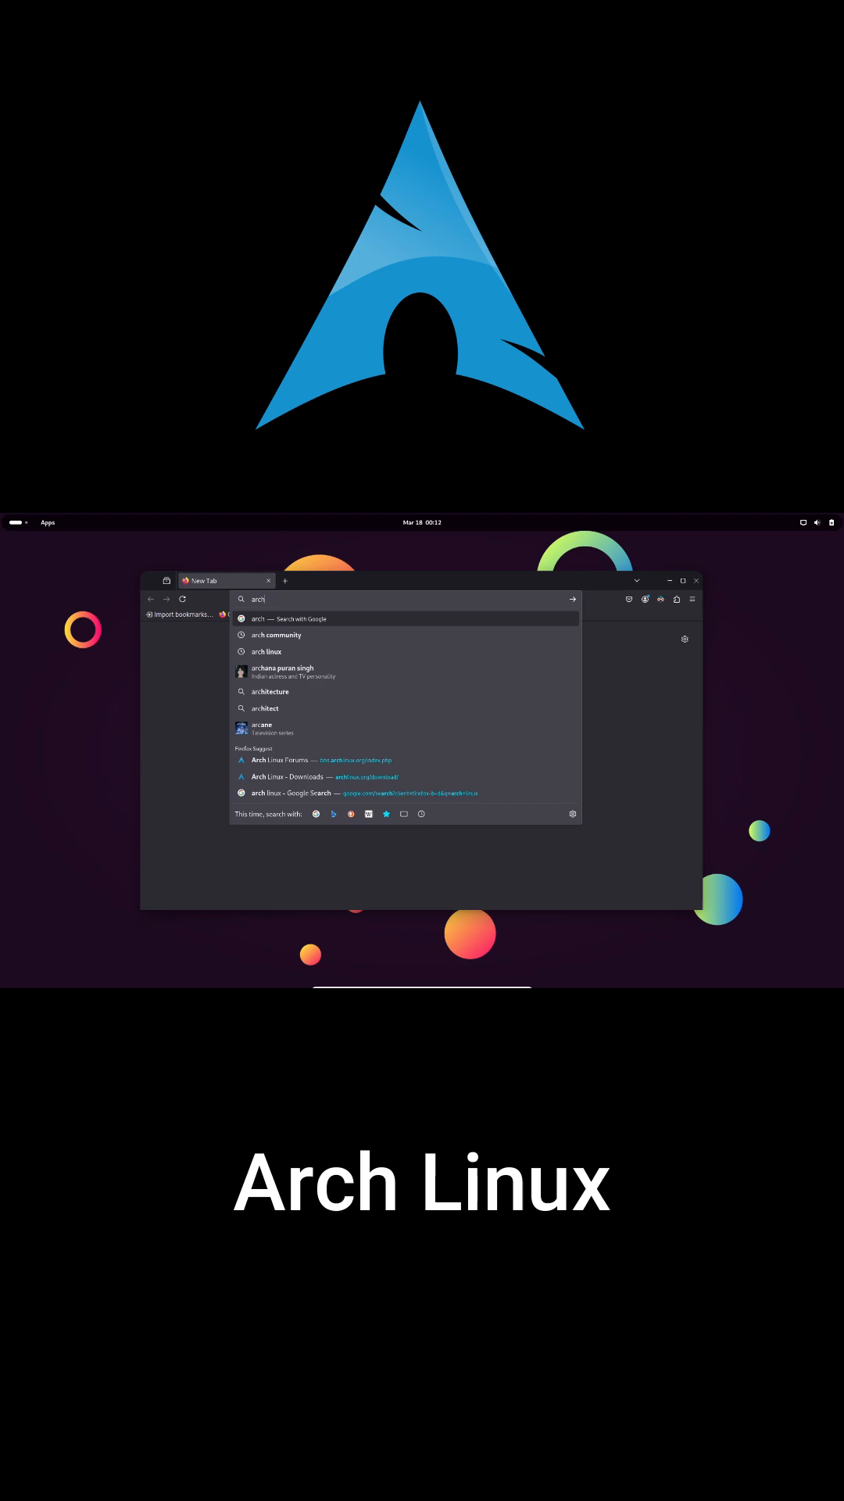